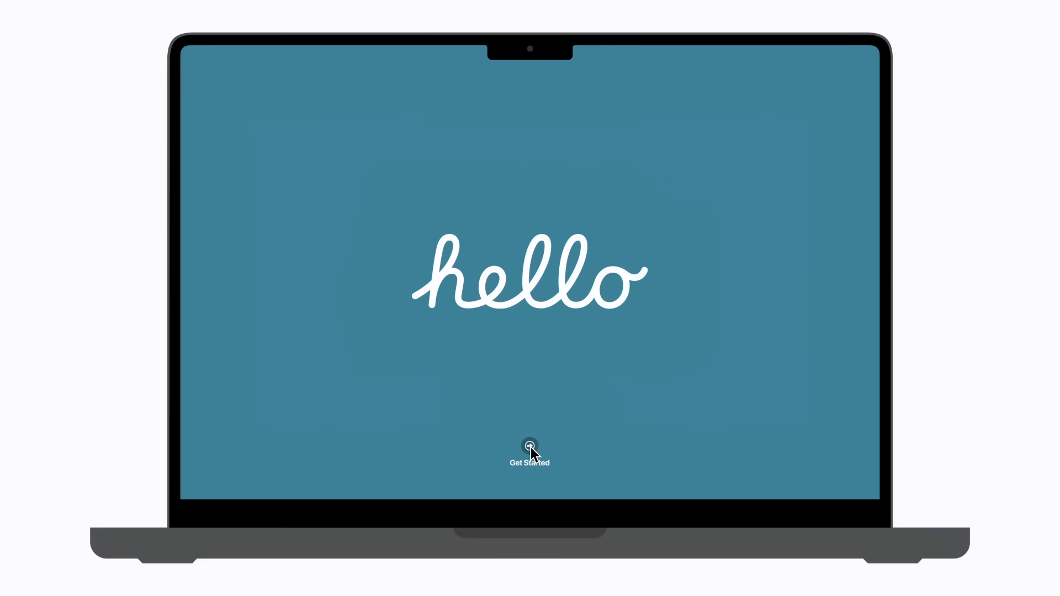
- Begin setup of the new Mac from the hello screen via Get Started
left_click(529, 453)
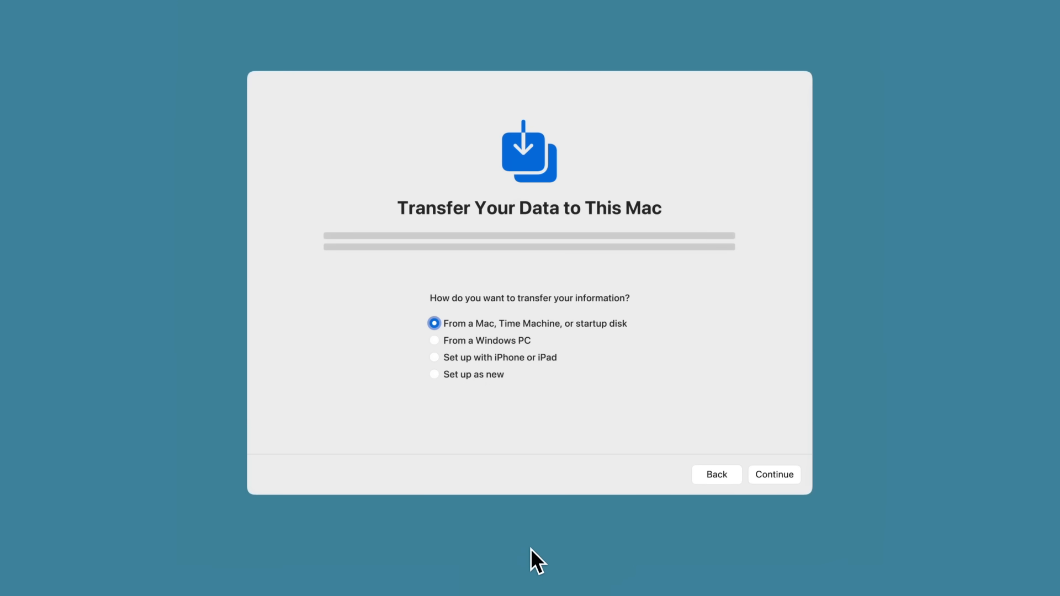
mouse_move(441, 368)
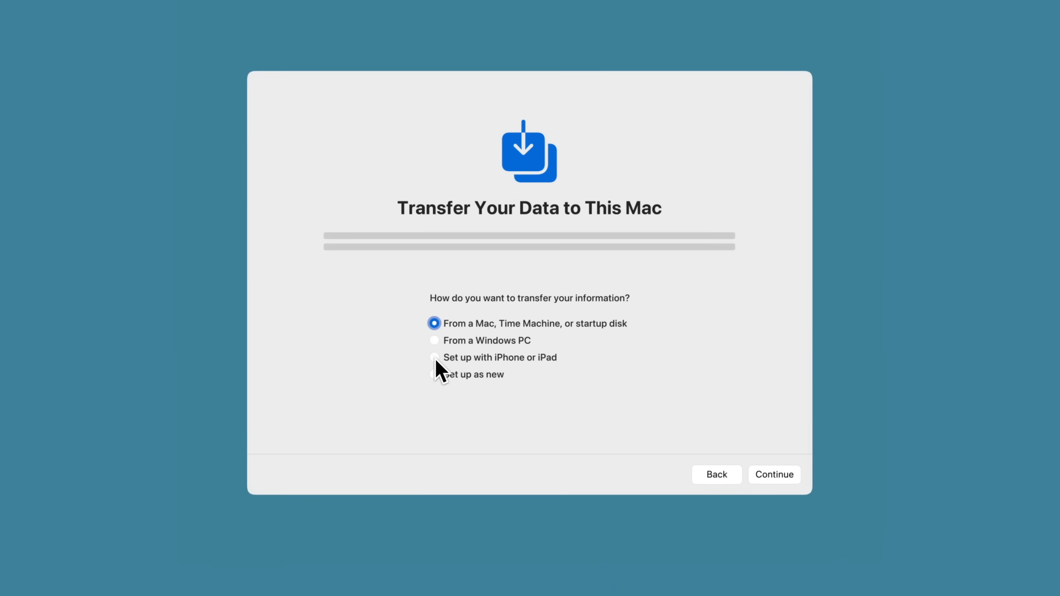
- Choose setting up with an iPhone or iPad and continue to Quickly Set Up Mac
left_click(434, 357)
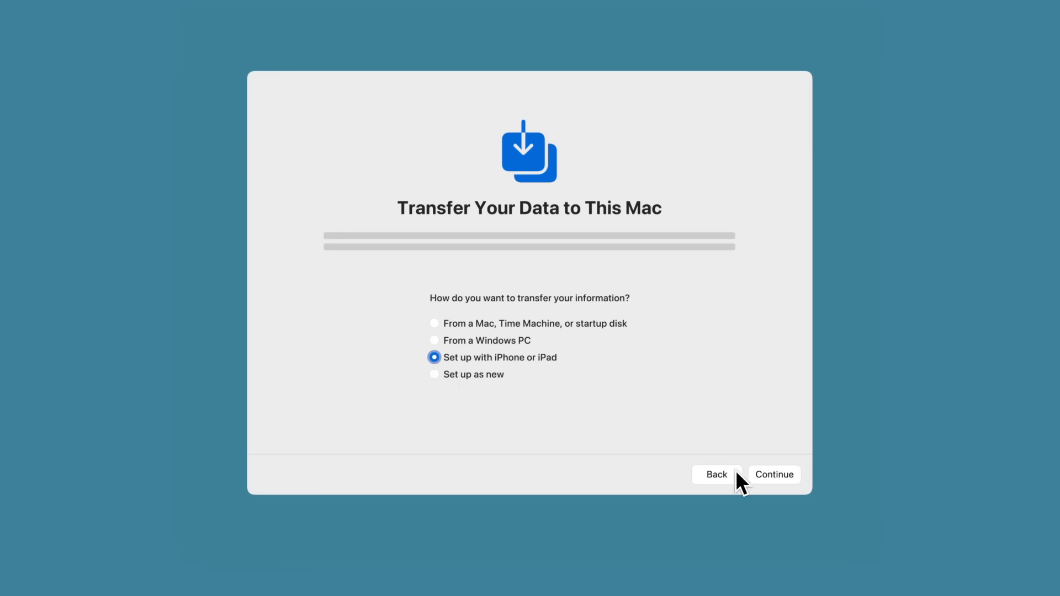
left_click(773, 474)
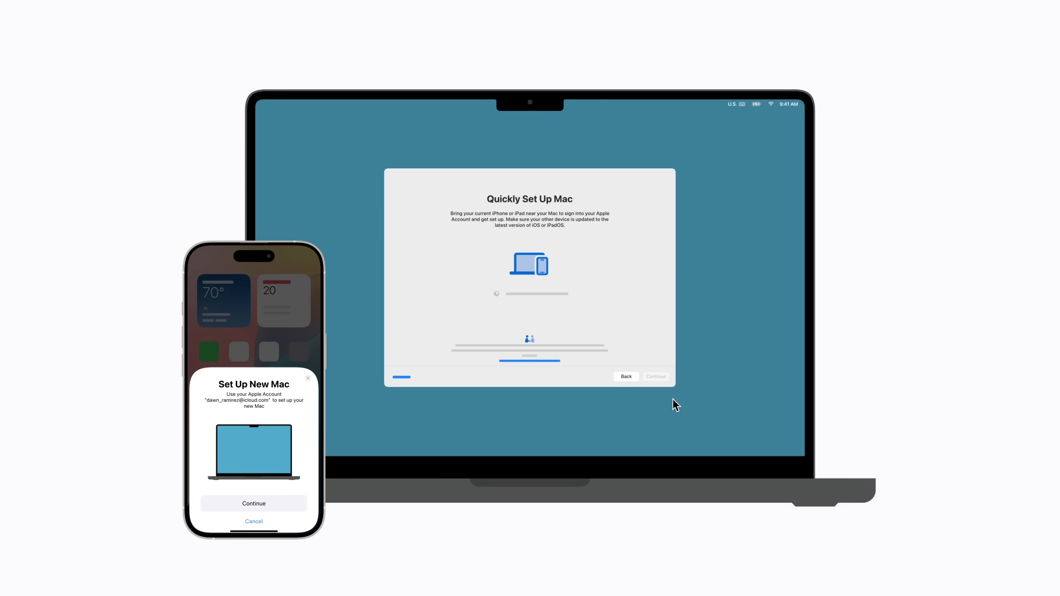
- Approve setting up the new Mac from the nearby iPhone's Set Up New Mac card
left_click(254, 504)
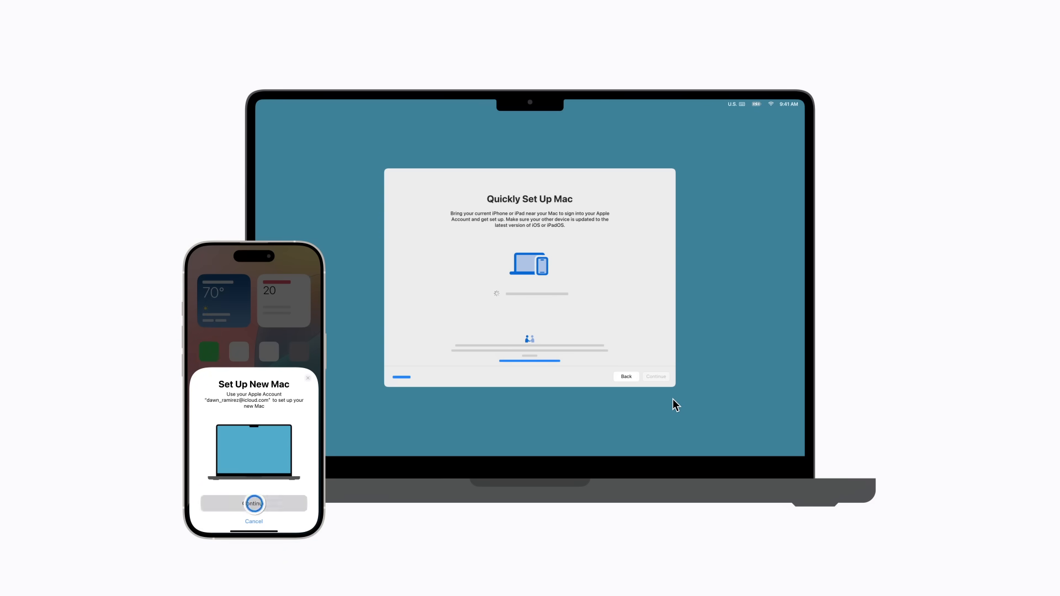
left_click(254, 503)
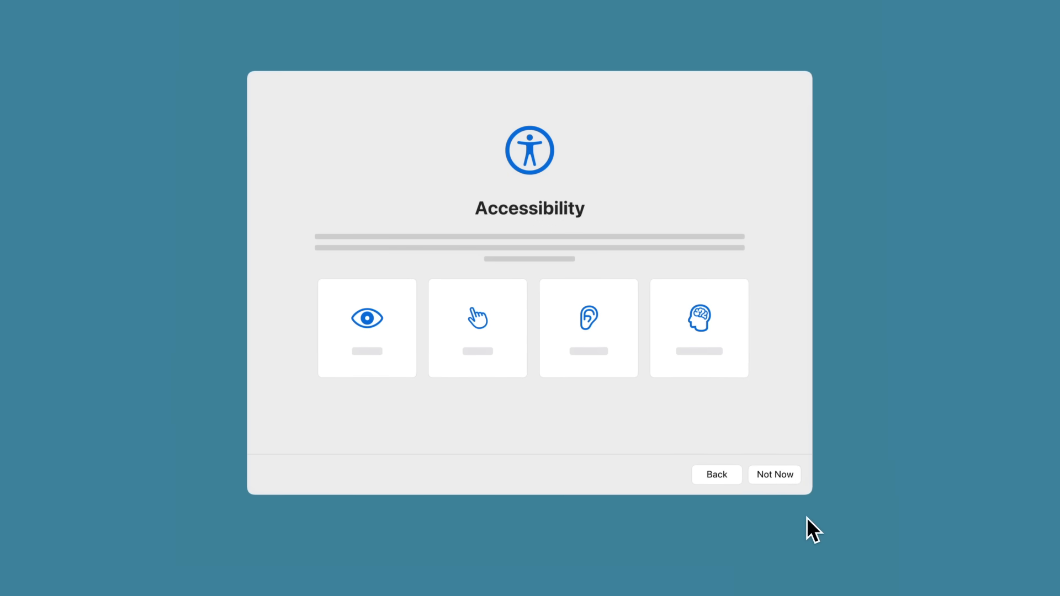
mouse_move(781, 486)
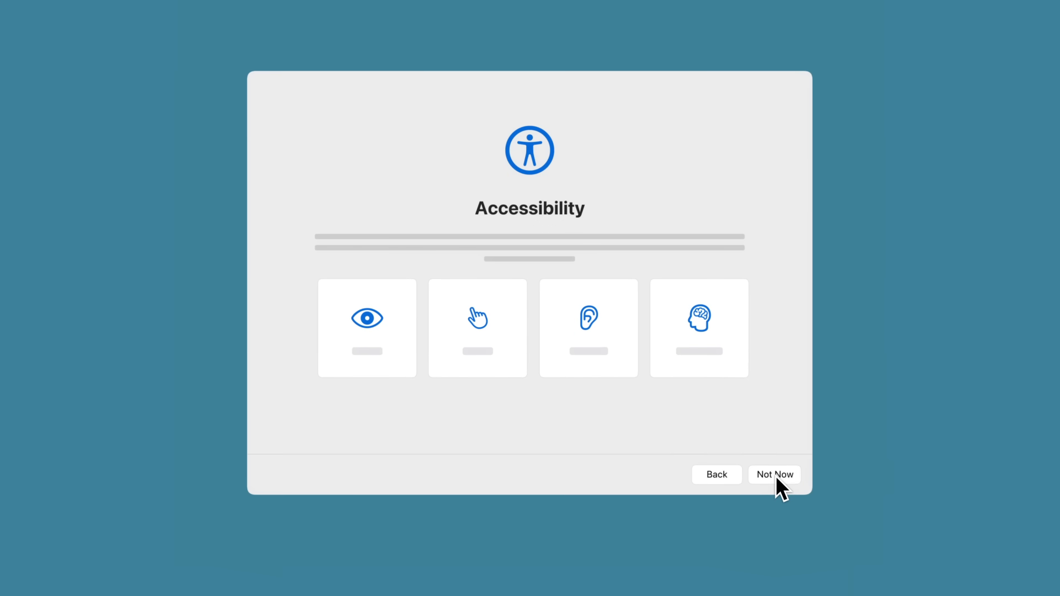
- Skip the accessibility options for now with Not Now
left_click(773, 474)
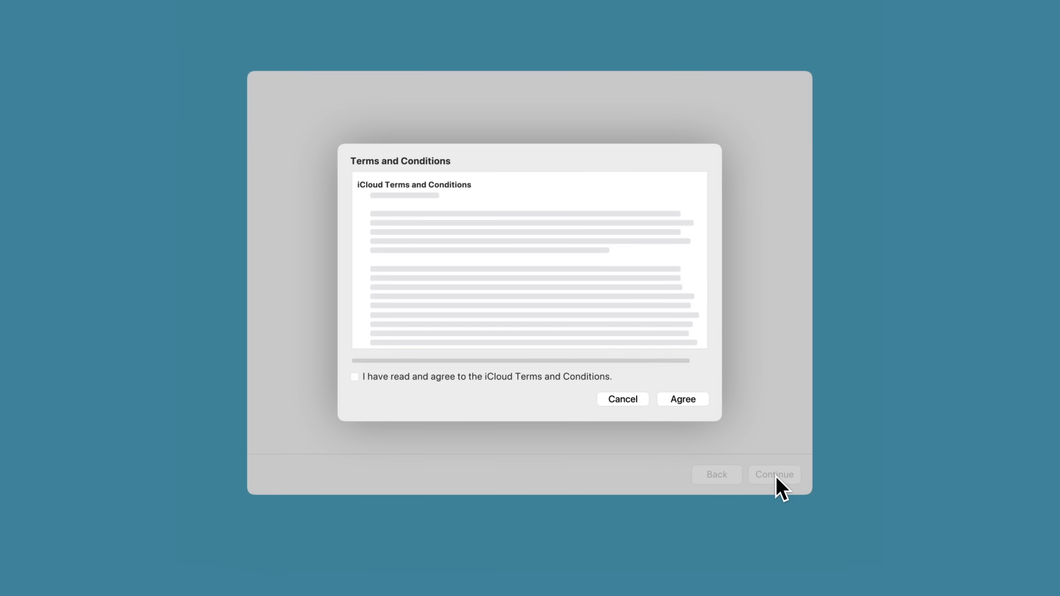
- Agree to the iCloud Terms and Conditions so the Apple Account starts setting up
left_click(355, 377)
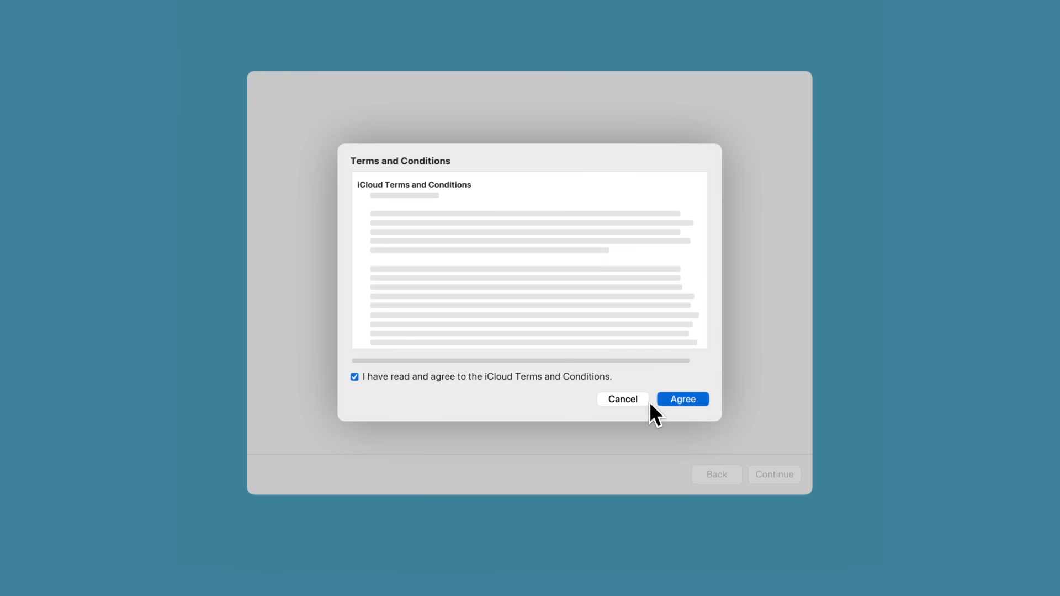
left_click(682, 399)
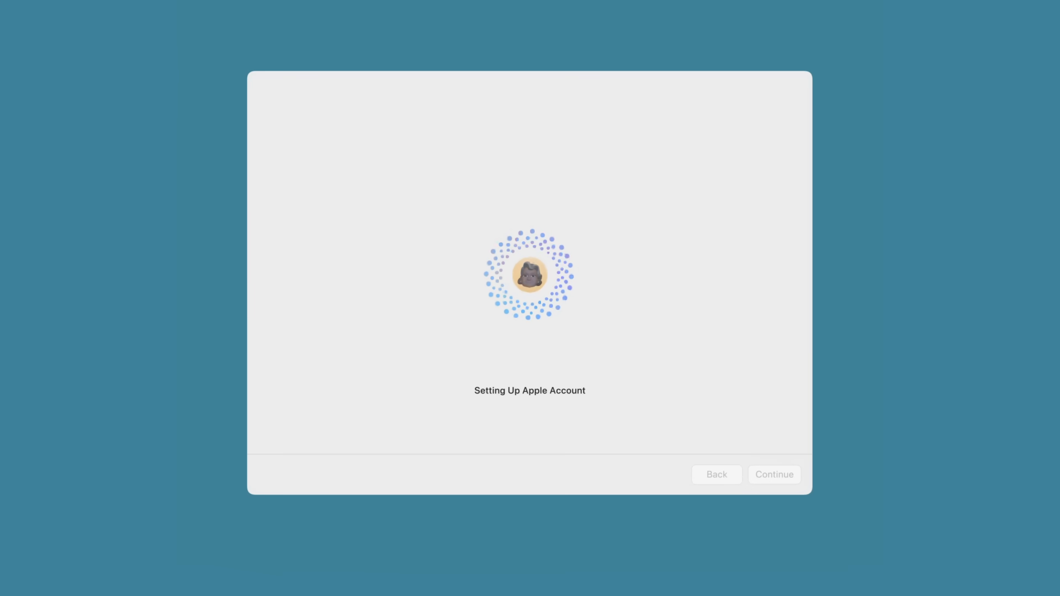